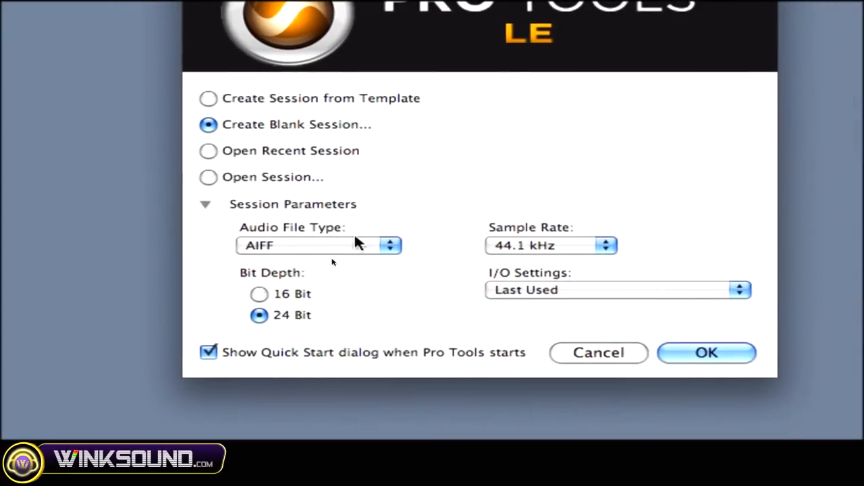
# Keep AIFF file type and Last Used I/O settings, then switch to creating from a template.
pyautogui.click(317, 245)
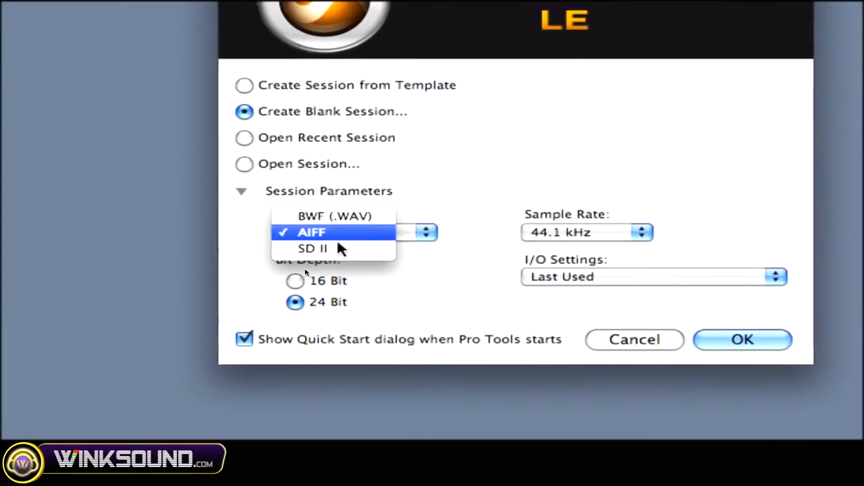
pyautogui.click(311, 231)
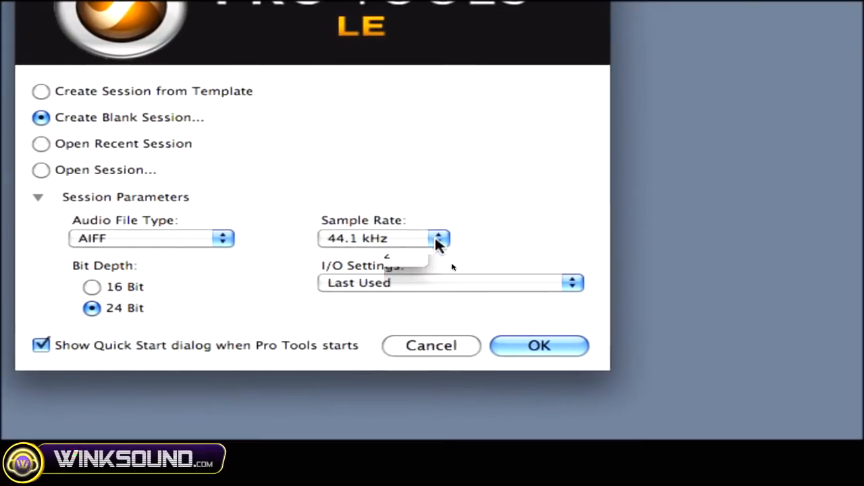
pyautogui.click(437, 238)
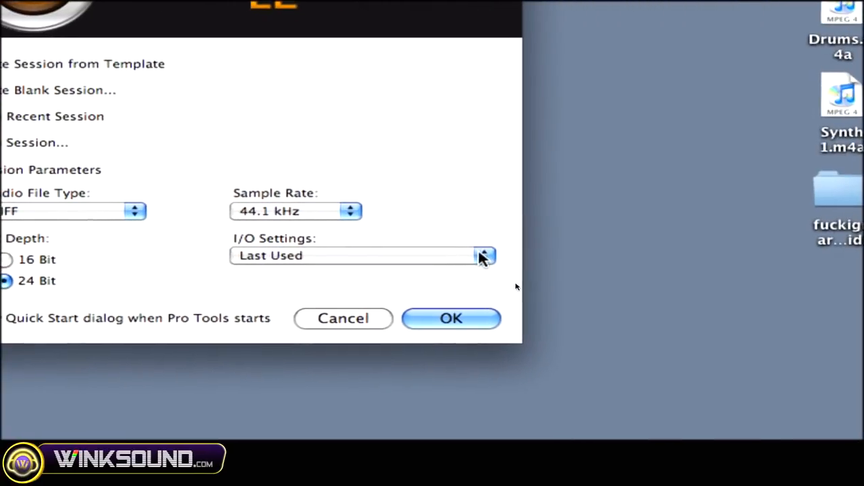
pyautogui.click(484, 255)
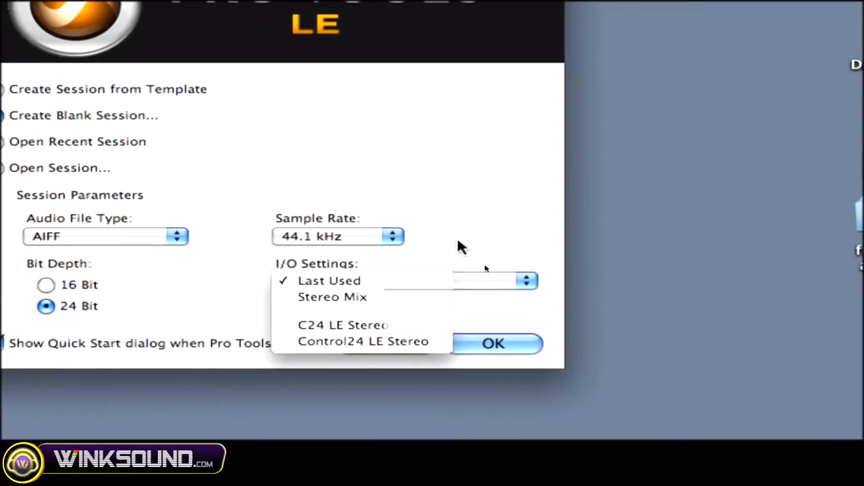
pyautogui.click(329, 281)
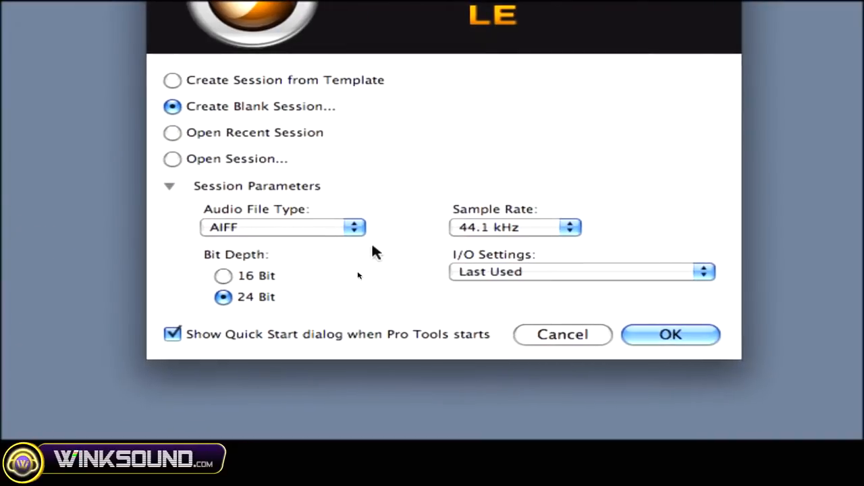
pyautogui.click(282, 226)
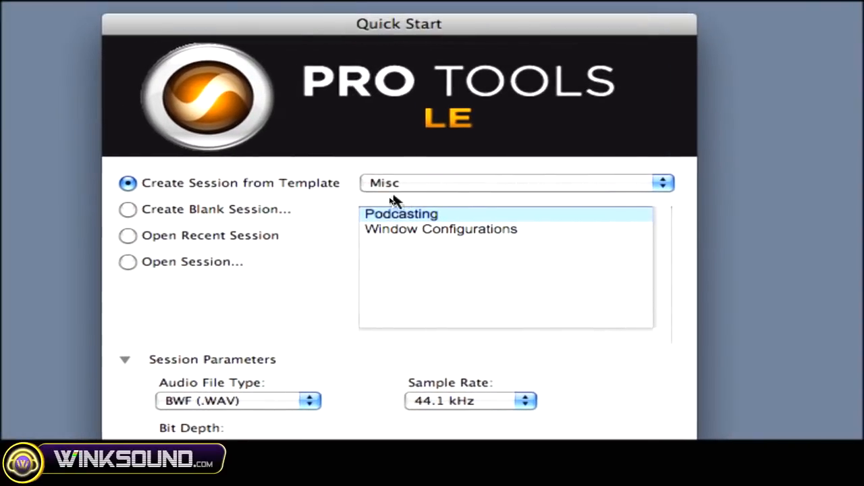
# Browse the Guitar, Record+Mix, Songwriter and Misc templates, then list recent sessions like dubstep dj ish.ptf.
pyautogui.click(517, 183)
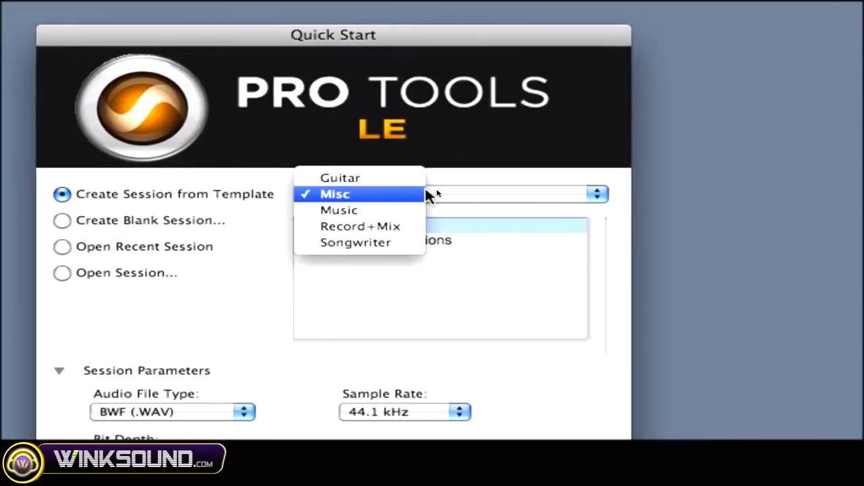
pyautogui.click(340, 178)
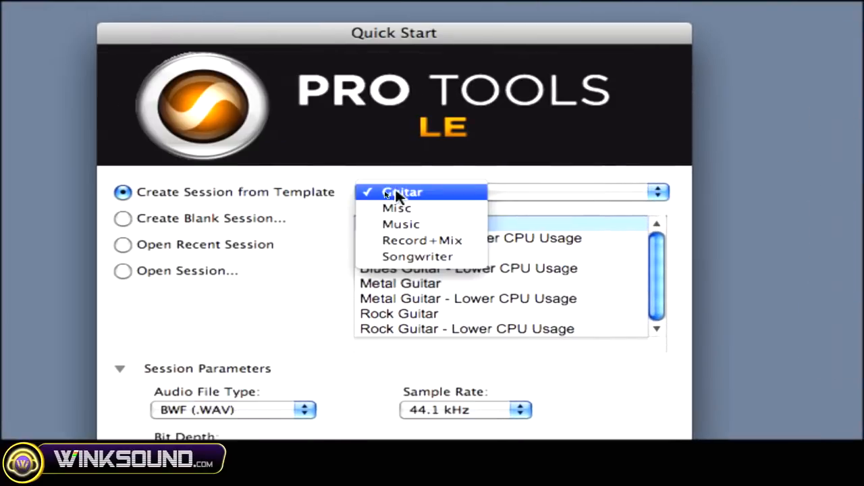
pyautogui.click(401, 224)
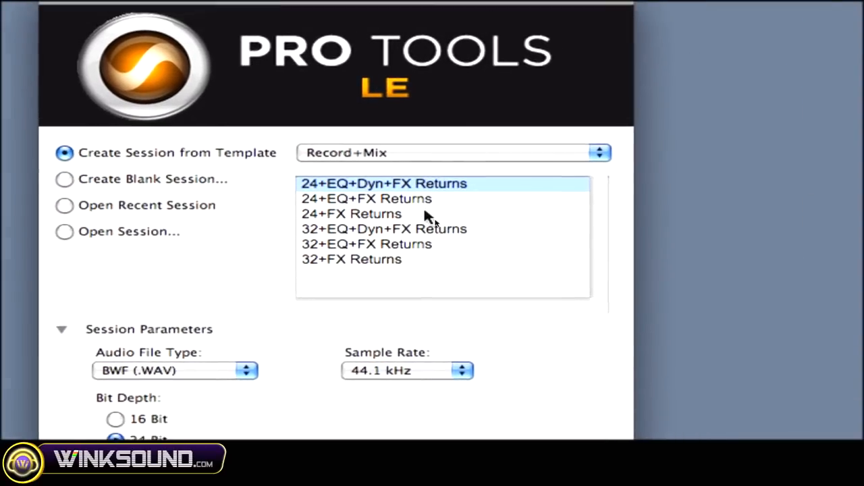
pyautogui.click(452, 152)
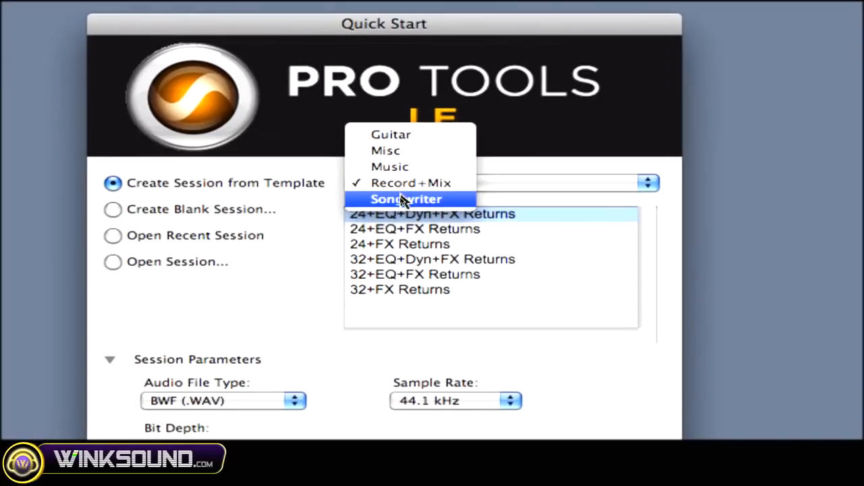
pyautogui.click(405, 199)
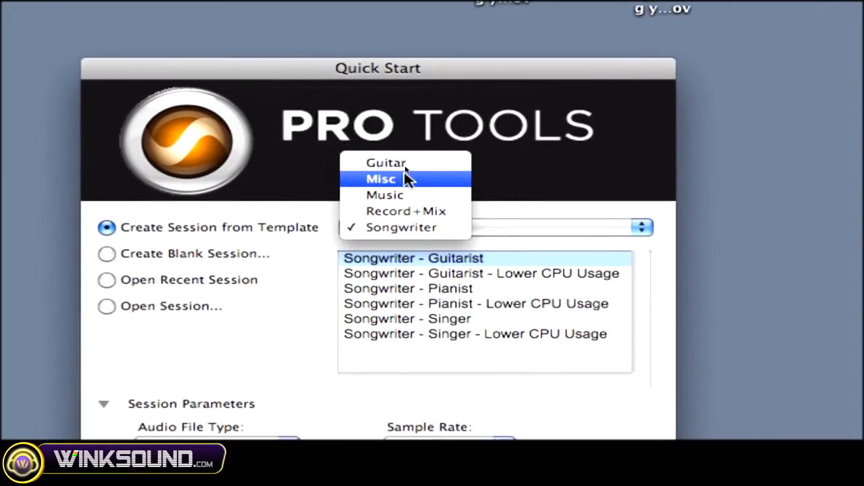
pyautogui.click(387, 163)
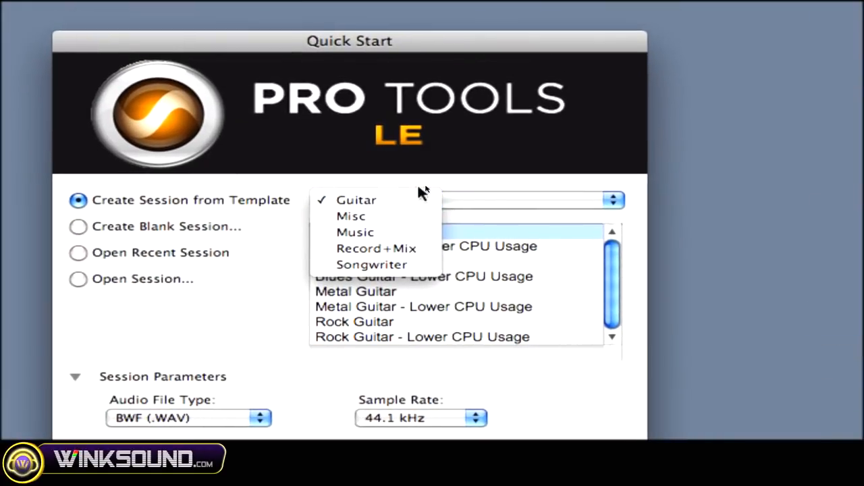
pyautogui.click(356, 200)
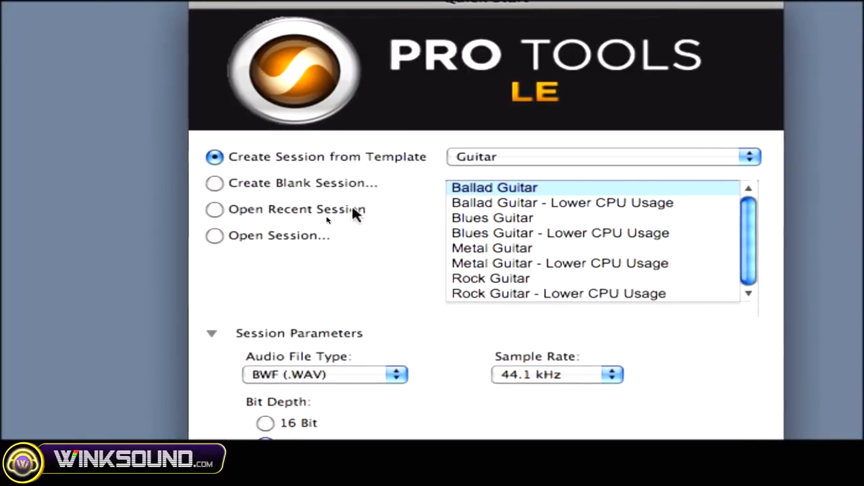
pyautogui.click(214, 209)
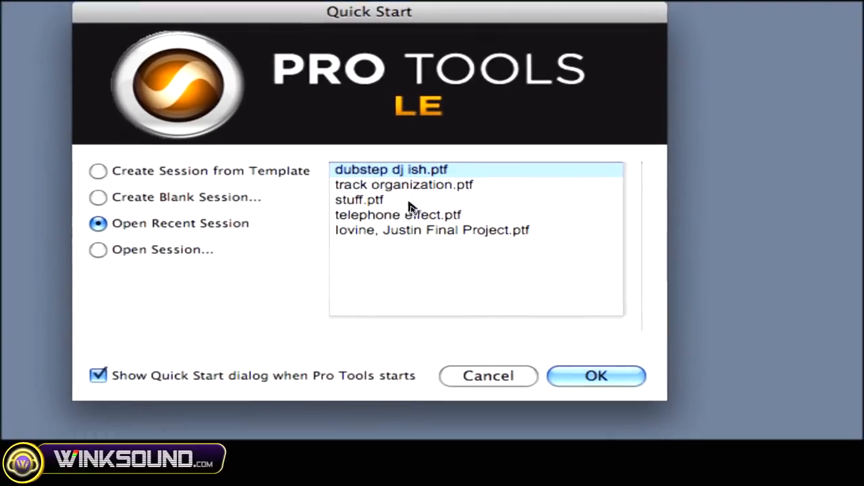
pyautogui.click(359, 200)
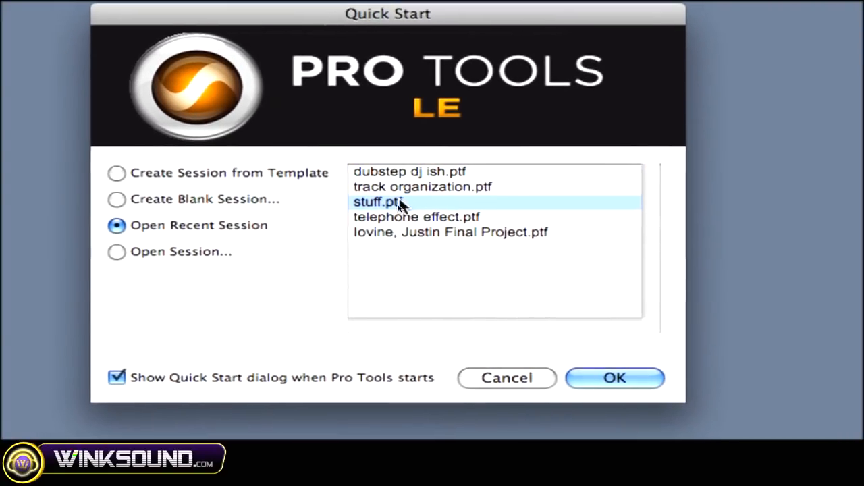
pyautogui.click(421, 187)
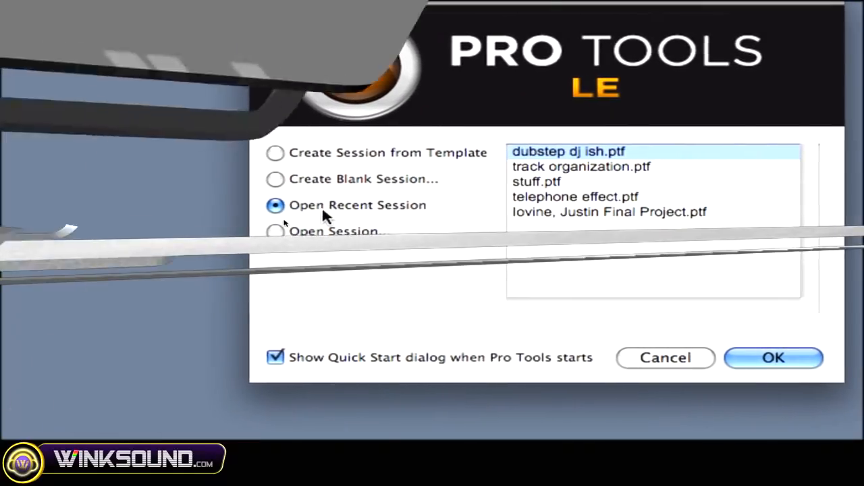
pyautogui.click(773, 357)
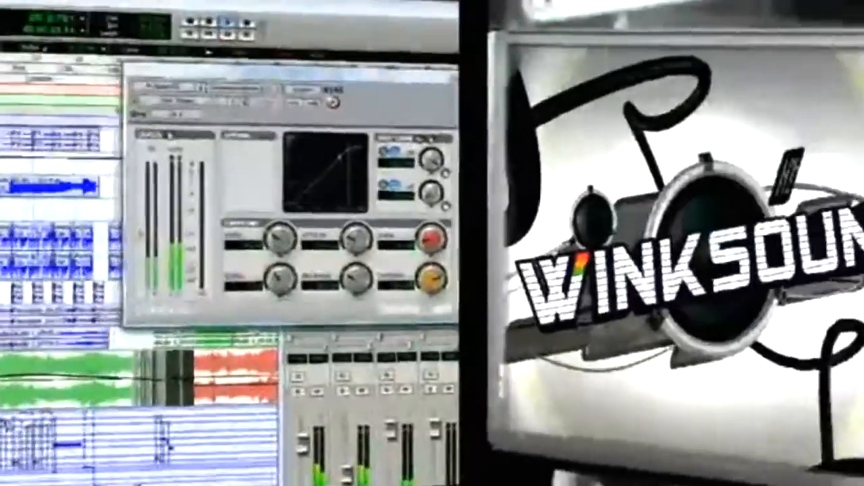